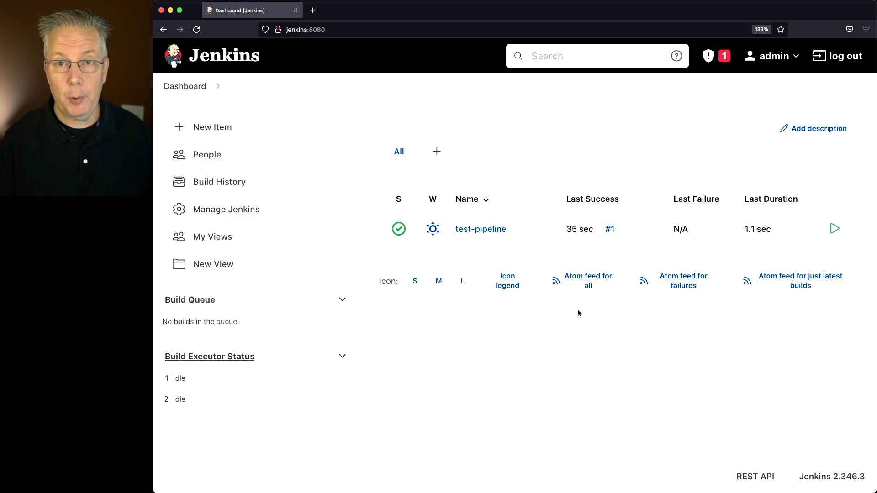
{"action": "mouse_move", "coordinate": [480, 229]}
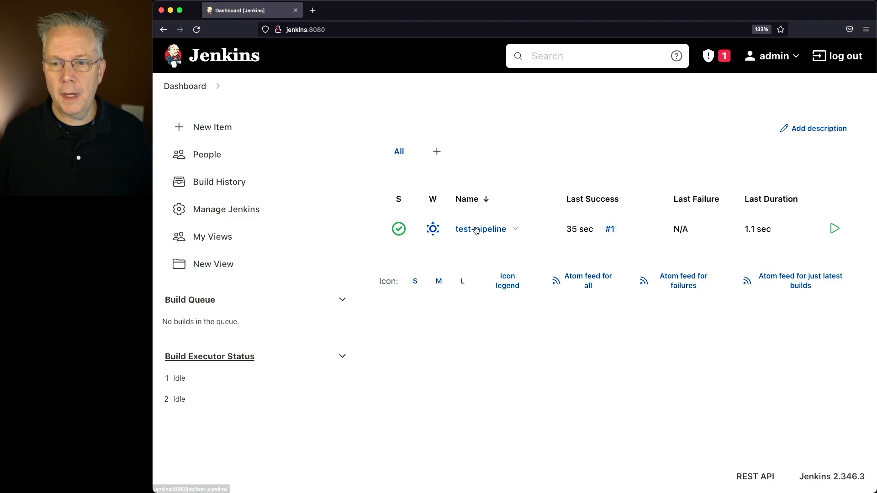
Open the test-pipeline job from the Jenkins dashboard.
{"action": "left_click", "coordinate": [480, 228]}
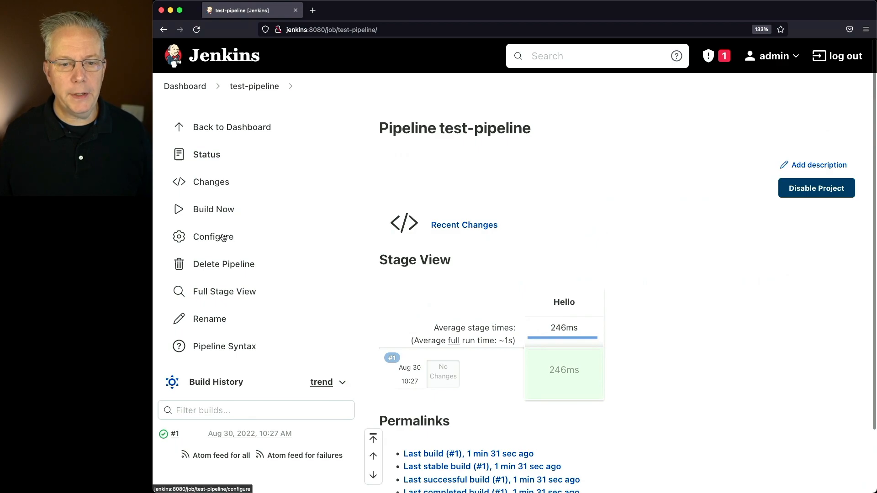
Open test-pipeline's configuration and expand the Throttle builds help text.
{"action": "left_click", "coordinate": [212, 237]}
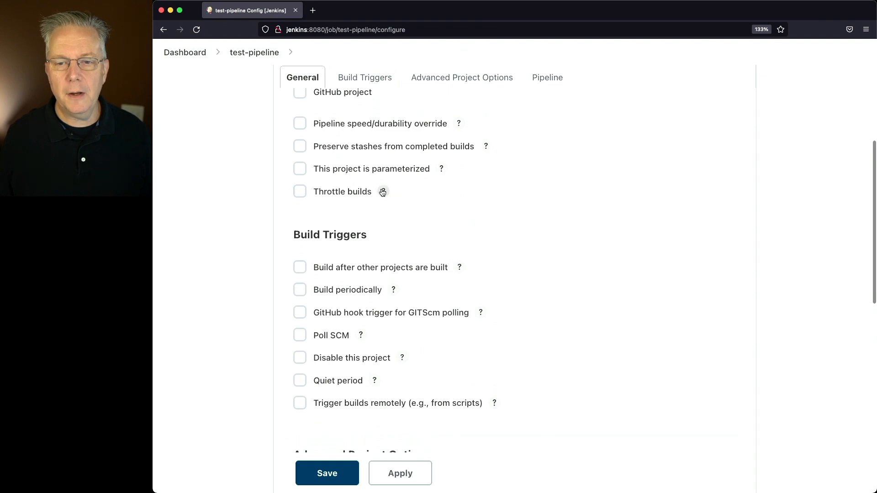
{"action": "left_click", "coordinate": [383, 191]}
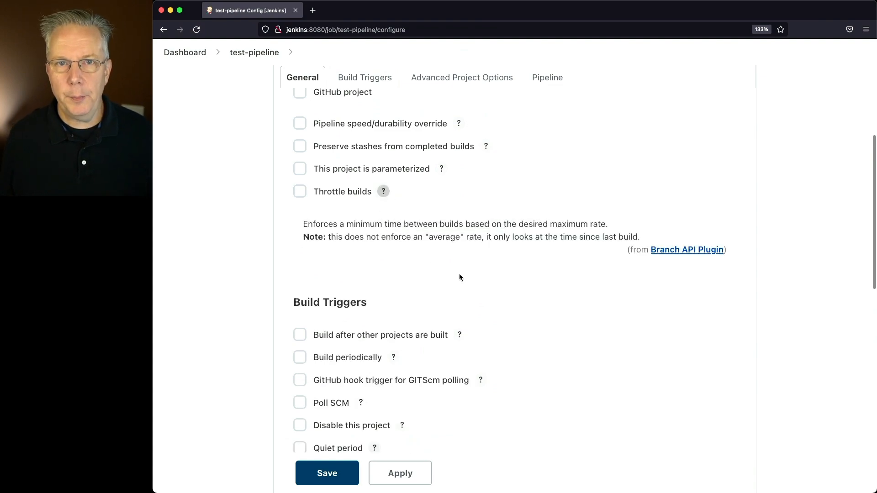
{"action": "mouse_move", "coordinate": [394, 225]}
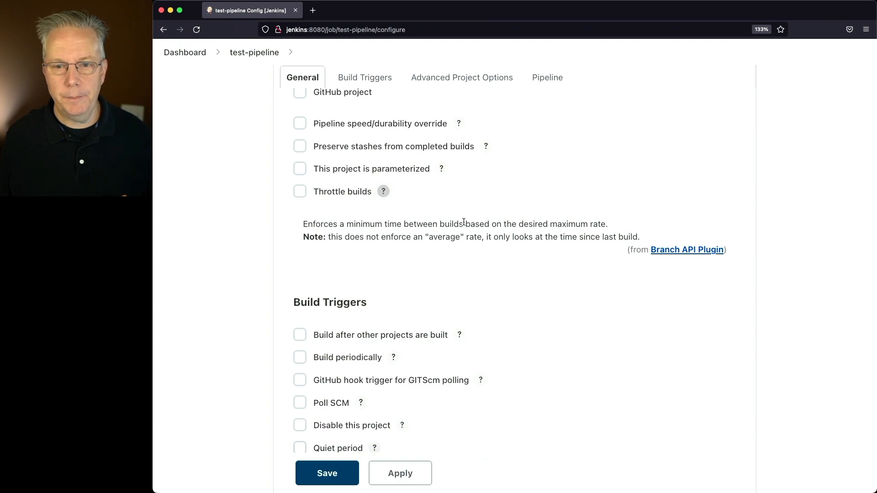
Enable Throttle builds with a Minute time period and 2 builds allowed.
{"action": "left_click", "coordinate": [300, 192]}
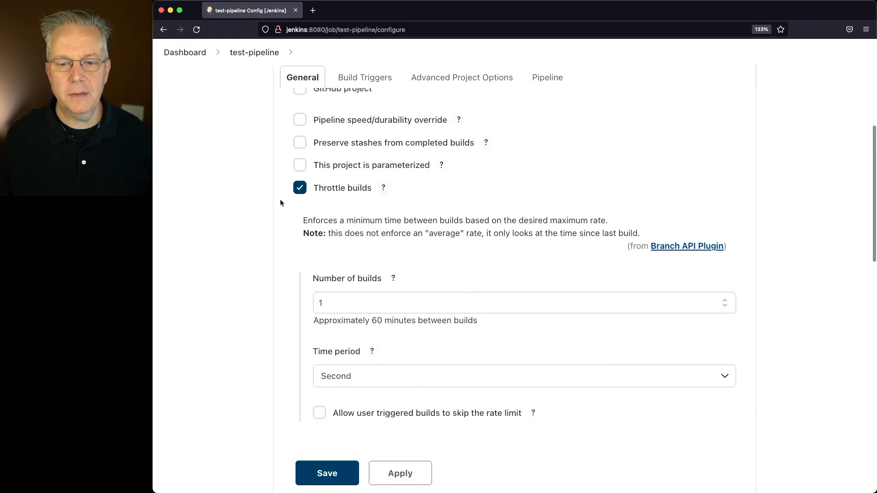
{"action": "scroll", "scroll_direction": "down", "scroll_amount": 3}
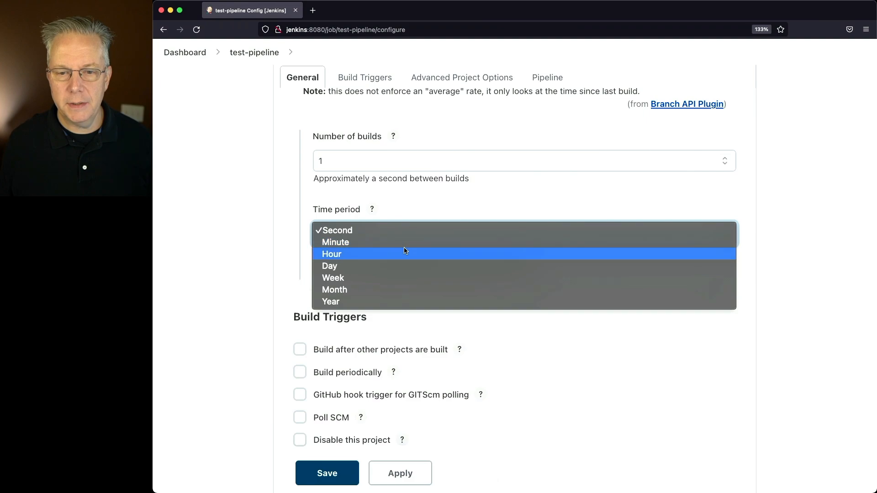
{"action": "left_click", "coordinate": [335, 242]}
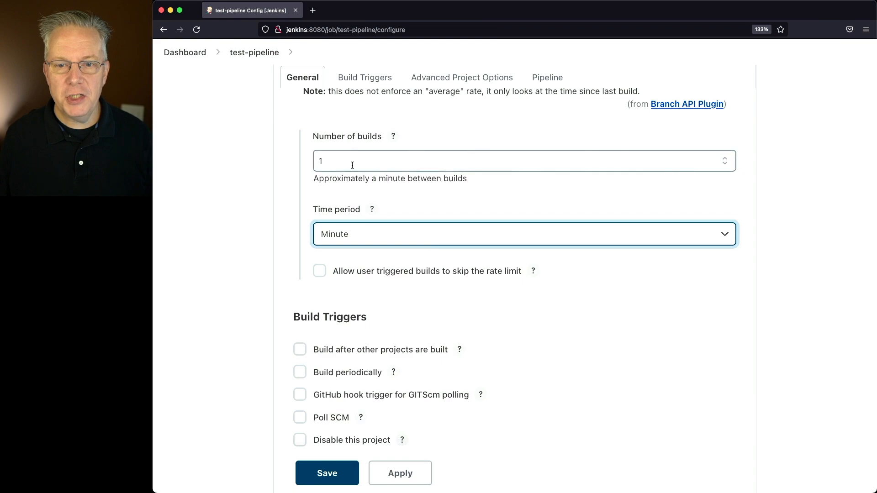
{"action": "left_click", "coordinate": [725, 157]}
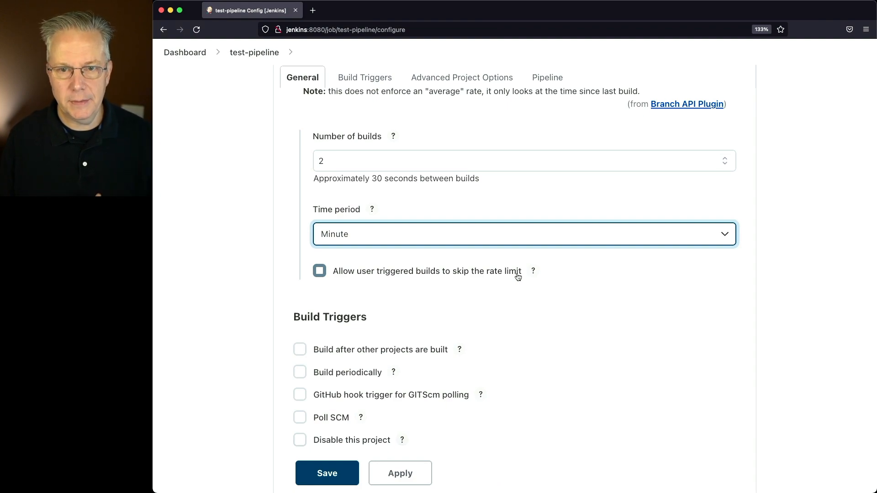
Save the throttle settings and trigger builds until build #3 succeeds after waiting on the throttle.
{"action": "left_click", "coordinate": [326, 473]}
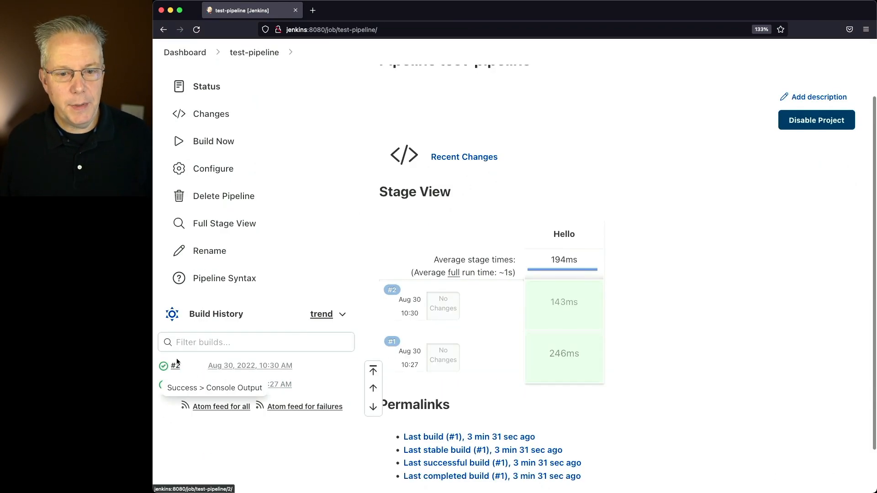
{"action": "left_click", "coordinate": [214, 388]}
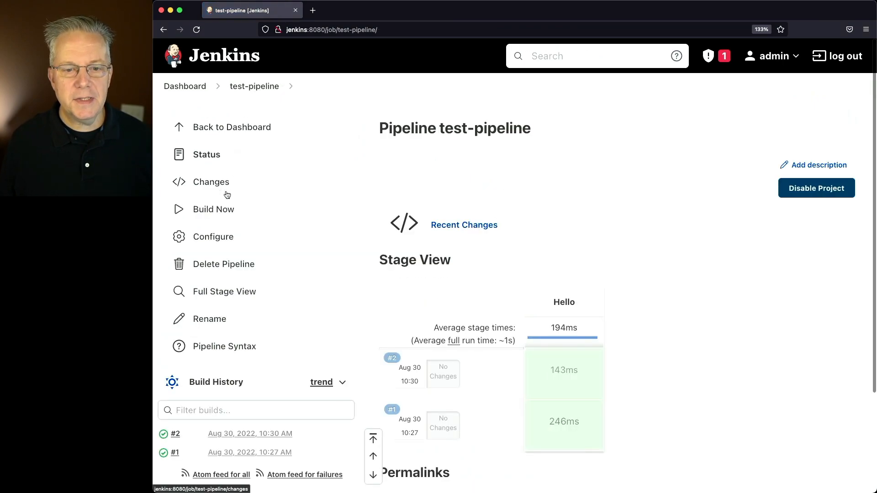
{"action": "scroll", "scroll_direction": "down", "scroll_amount": 3}
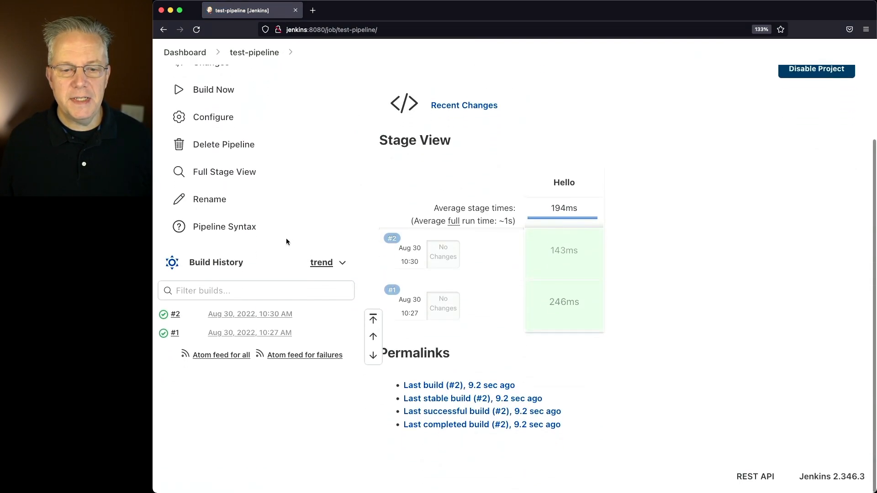
{"action": "left_click", "coordinate": [213, 89]}
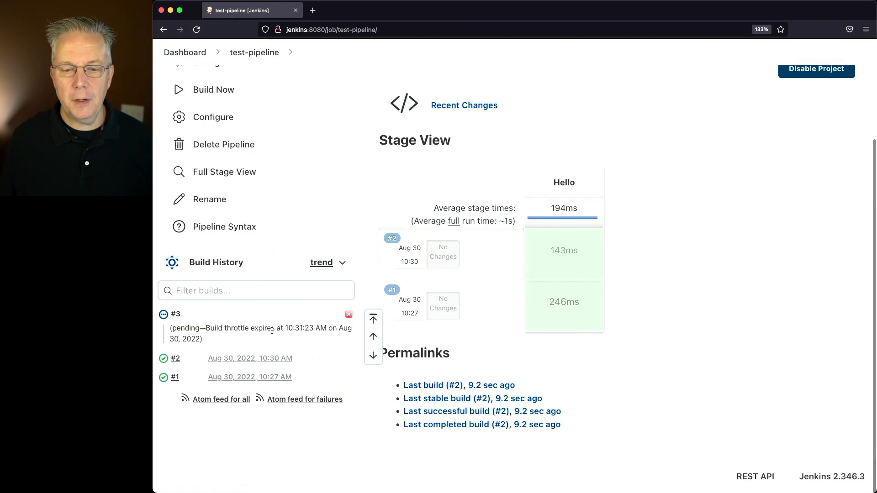
{"action": "mouse_move", "coordinate": [309, 335]}
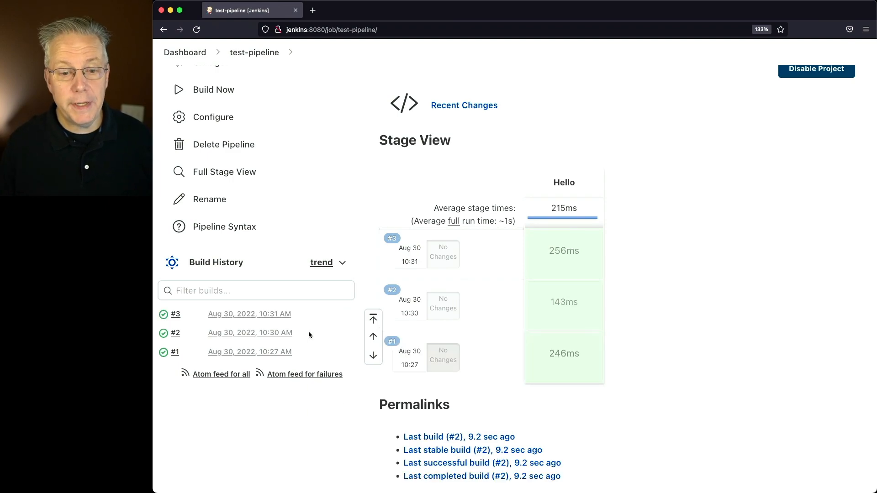
{"action": "left_click", "coordinate": [175, 314]}
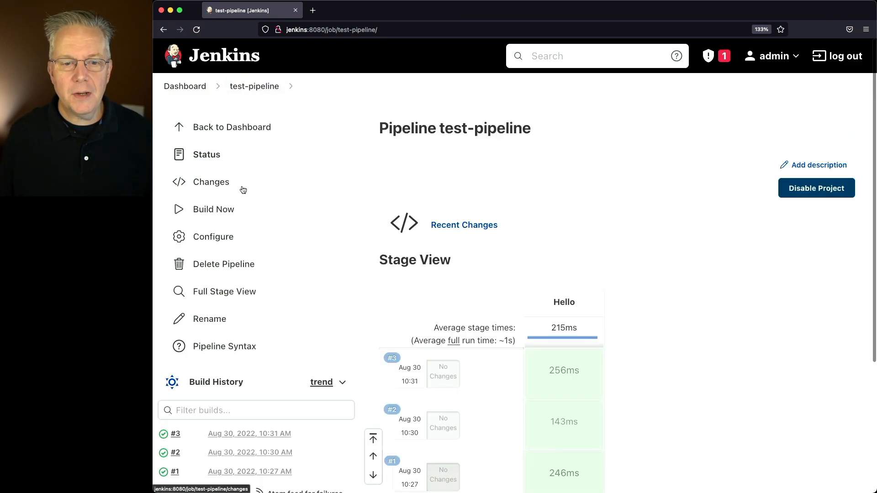
Uncheck Throttle builds in test-pipeline's configuration and save.
{"action": "left_click", "coordinate": [213, 237]}
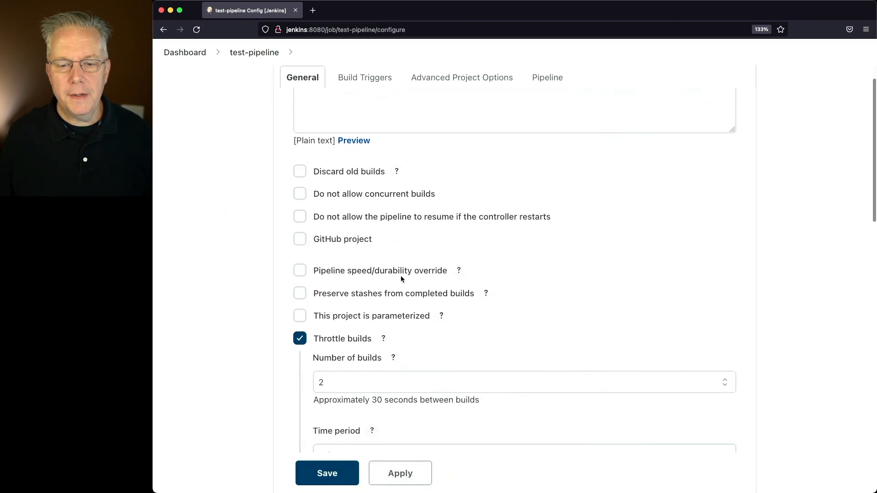
{"action": "scroll", "scroll_direction": "down", "scroll_amount": 3}
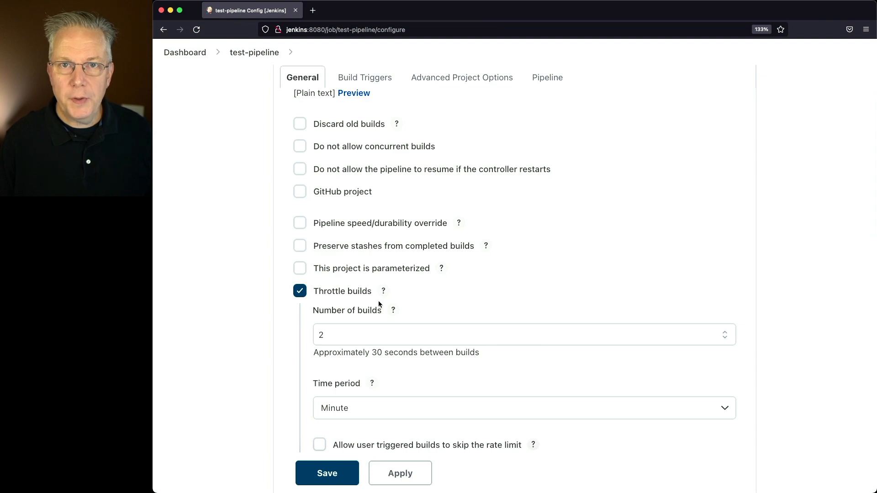
{"action": "left_click", "coordinate": [300, 291]}
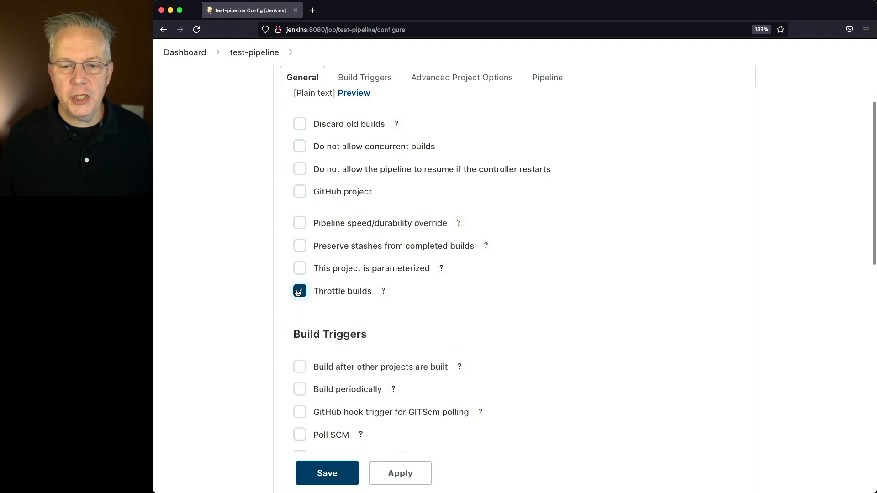
{"action": "left_click", "coordinate": [327, 473]}
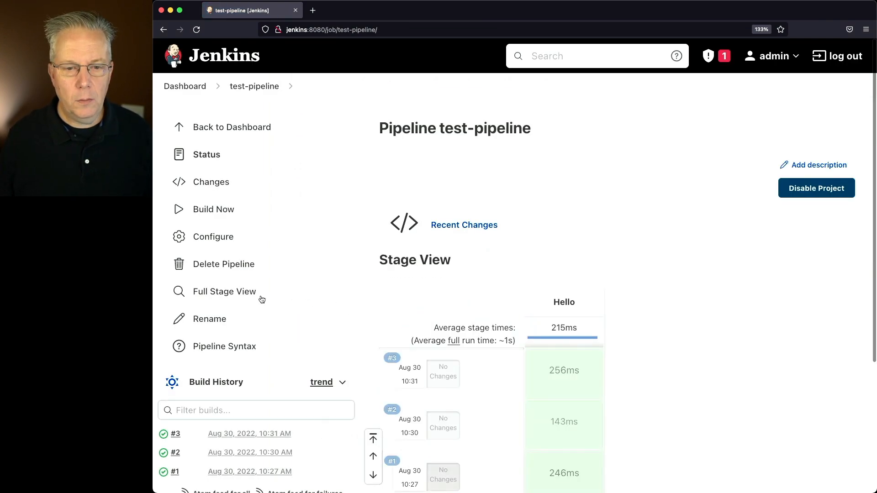
Reopen the configuration, go to the Pipeline section and save again.
{"action": "left_click", "coordinate": [213, 236]}
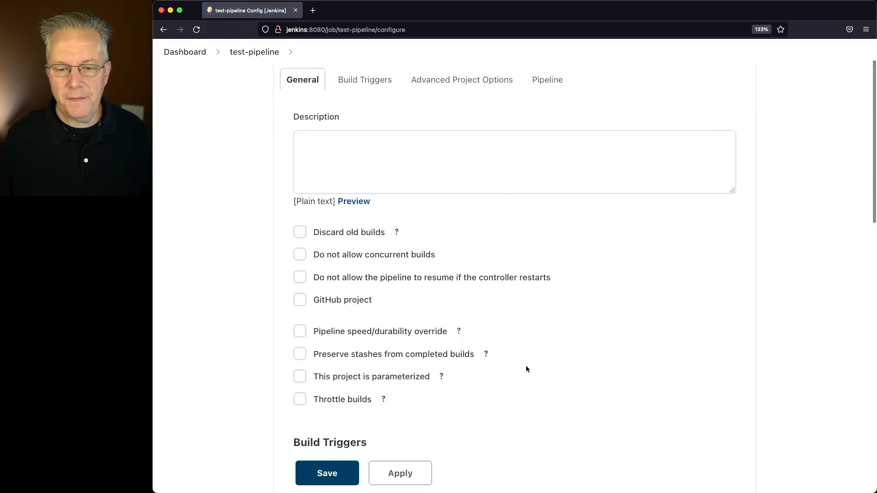
{"action": "left_click", "coordinate": [546, 80]}
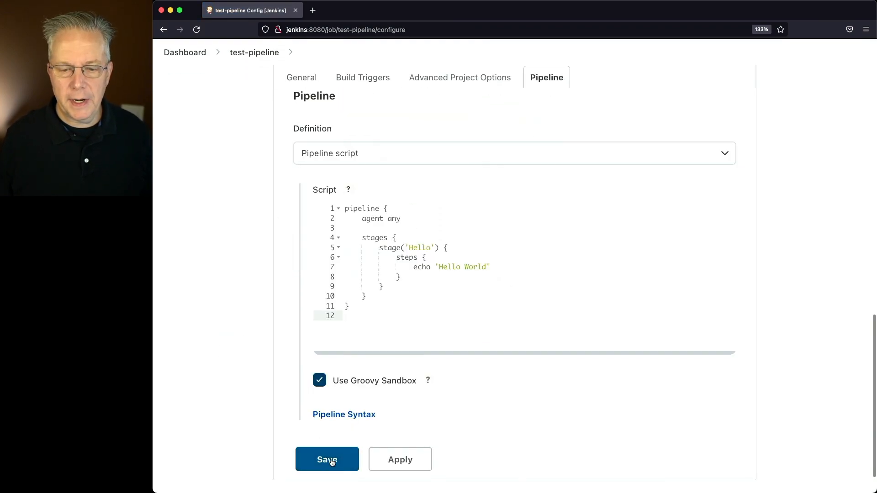
{"action": "left_click", "coordinate": [327, 459]}
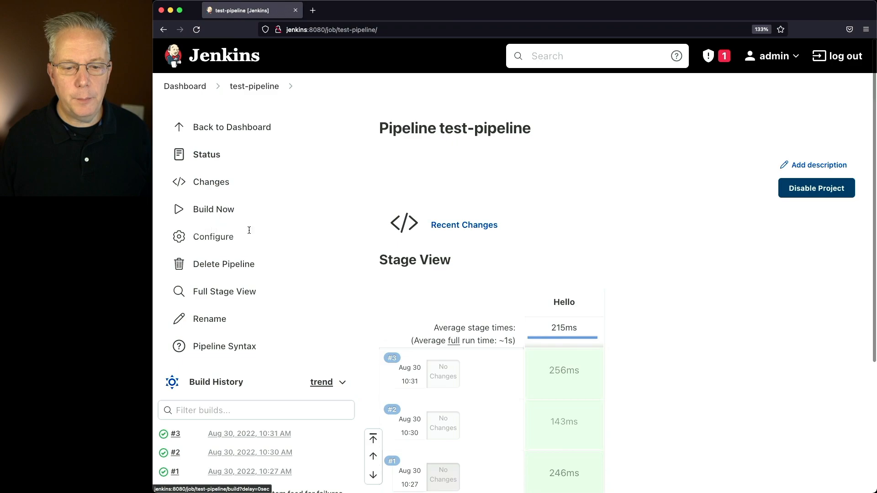
Trigger builds #4 and #5 back-to-back, both succeeding without throttling.
{"action": "scroll", "scroll_direction": "down", "scroll_amount": 3}
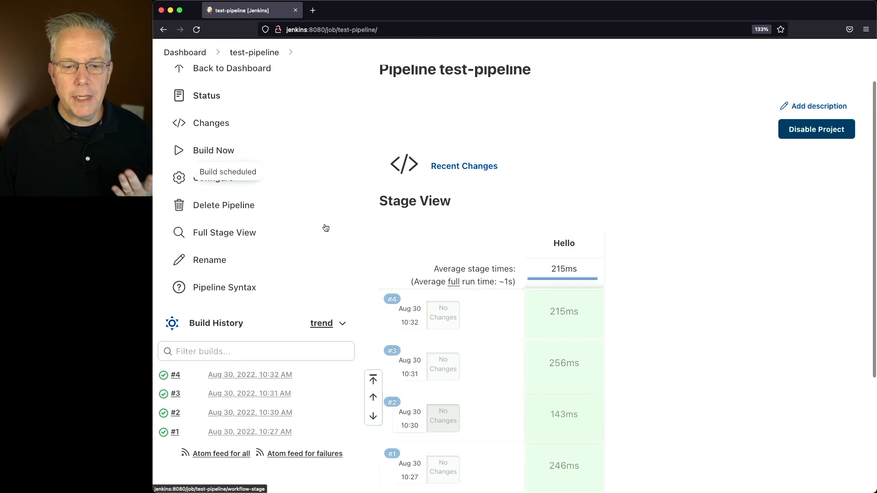
{"action": "left_click", "coordinate": [213, 150]}
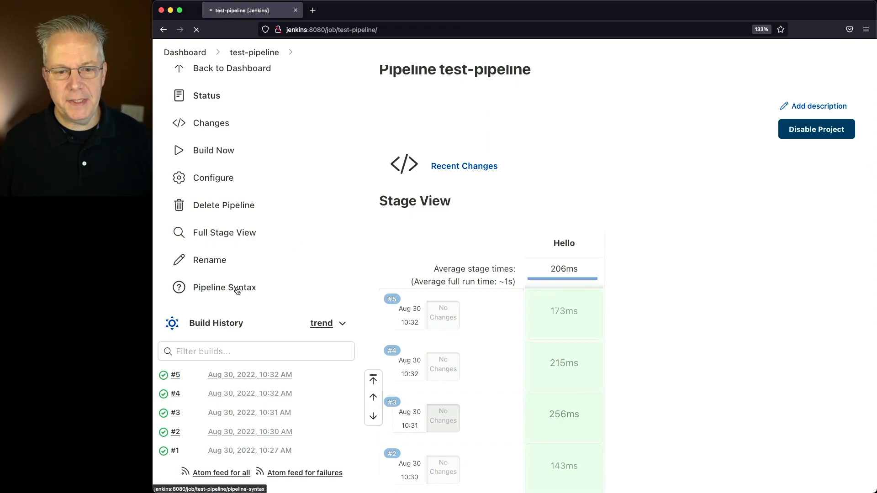
Open the Declarative Directive Generator, choose the options directive and list its options.
{"action": "left_click", "coordinate": [224, 287]}
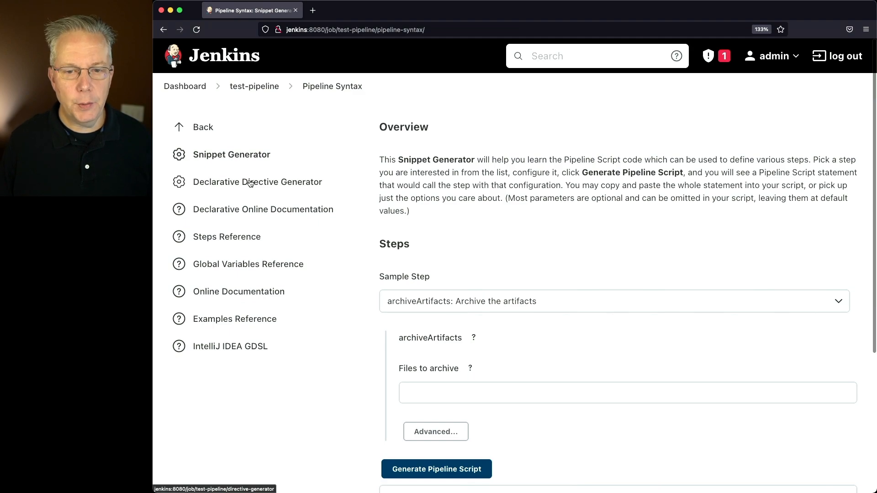
{"action": "left_click", "coordinate": [256, 182]}
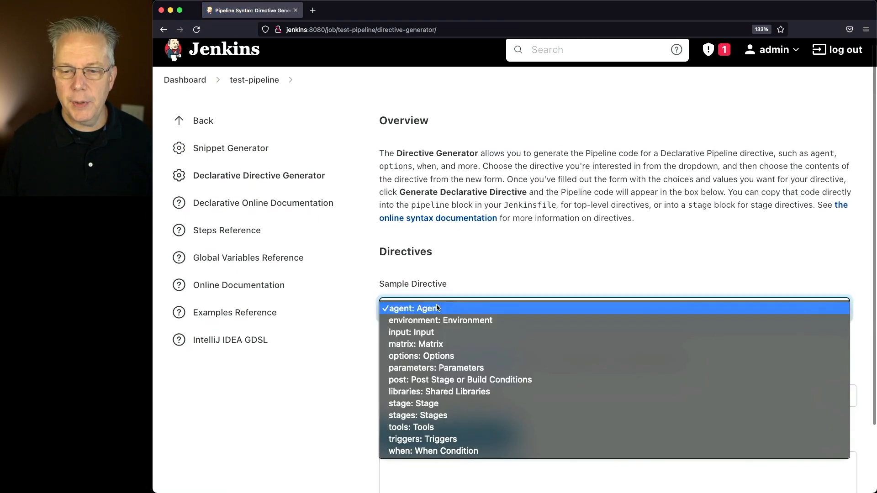
{"action": "left_click", "coordinate": [421, 357]}
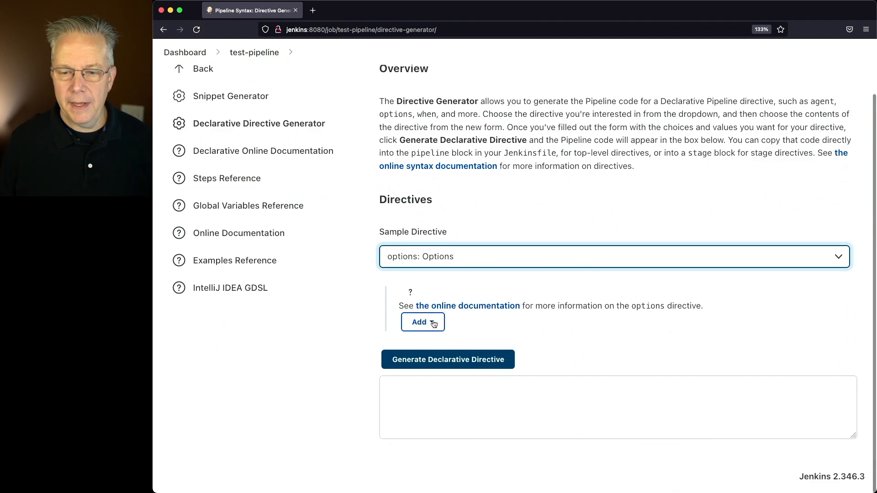
{"action": "left_click", "coordinate": [419, 322]}
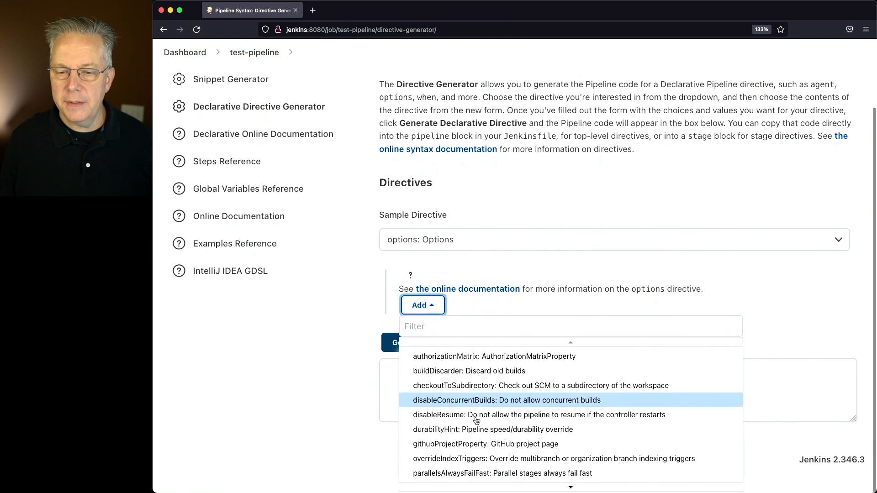
{"action": "scroll", "scroll_direction": "down", "scroll_amount": 3}
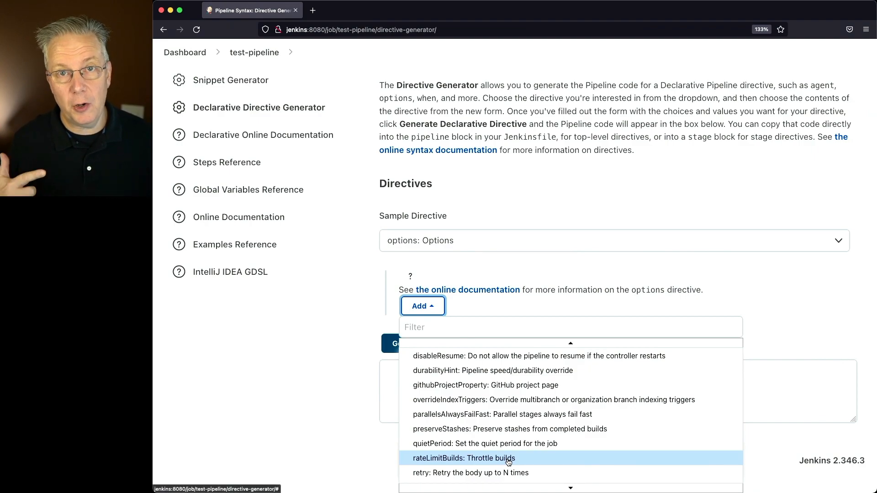
Add the Throttle builds option set to 3 builds per Minute.
{"action": "left_click", "coordinate": [465, 458]}
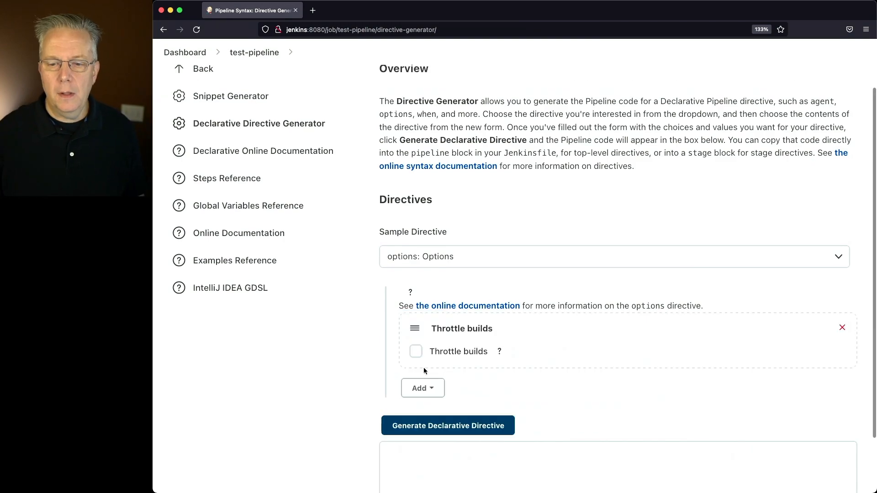
{"action": "left_click", "coordinate": [415, 351]}
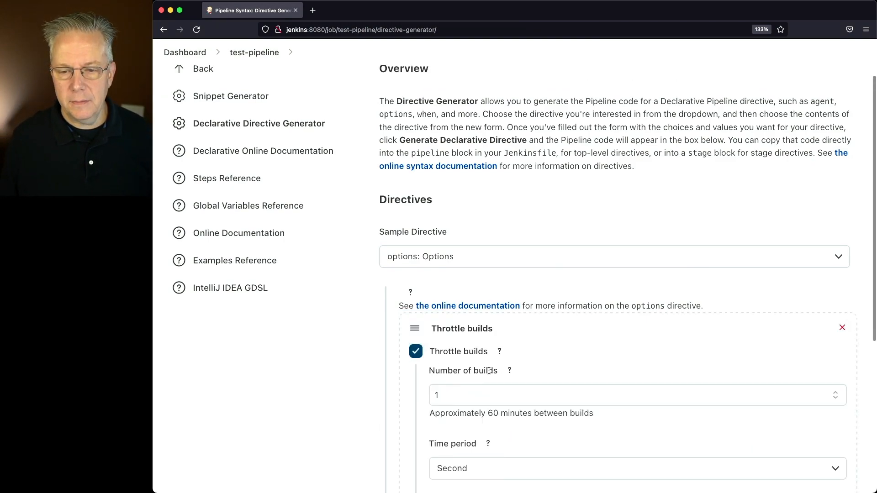
{"action": "scroll", "scroll_direction": "down", "scroll_amount": 3}
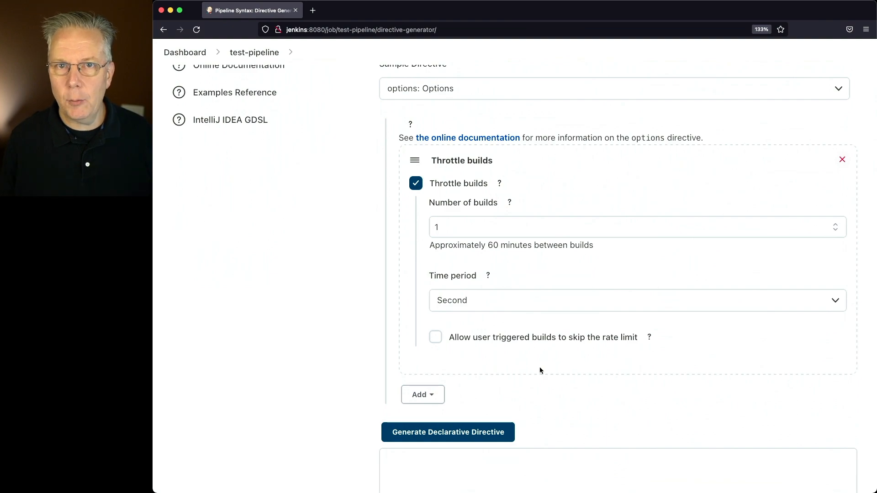
{"action": "mouse_move", "coordinate": [483, 301]}
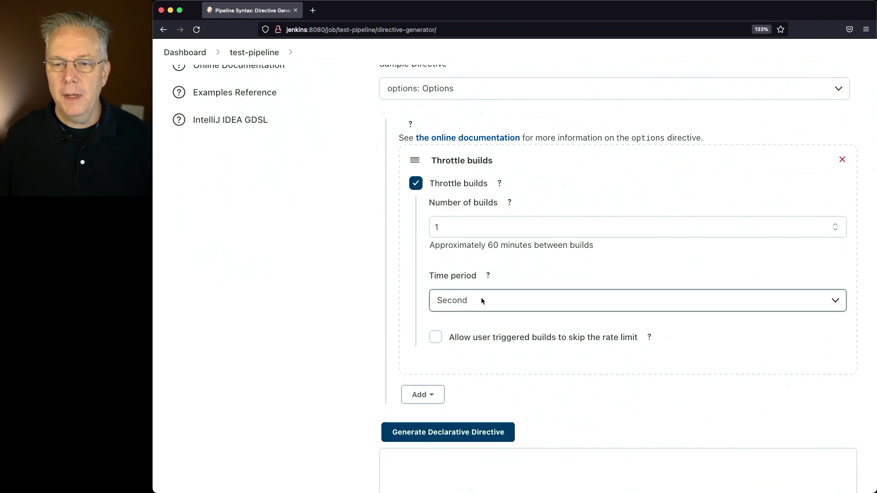
{"action": "left_click", "coordinate": [615, 227]}
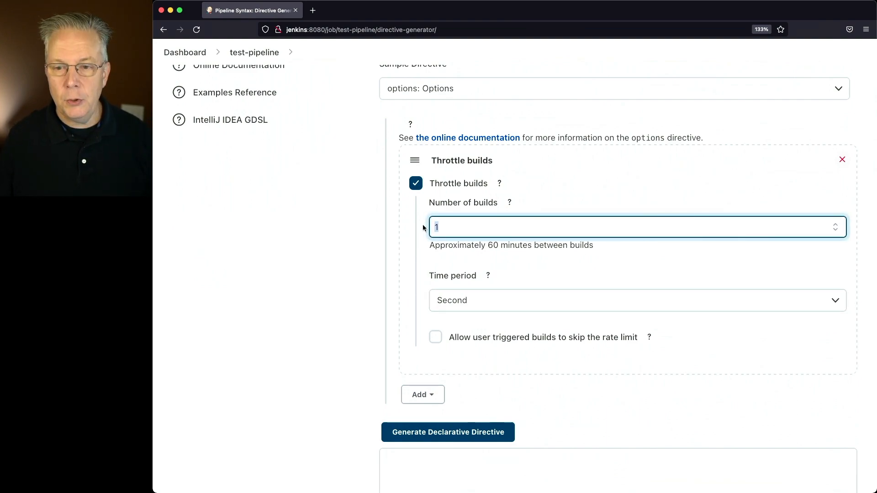
{"action": "type", "text": "3"}
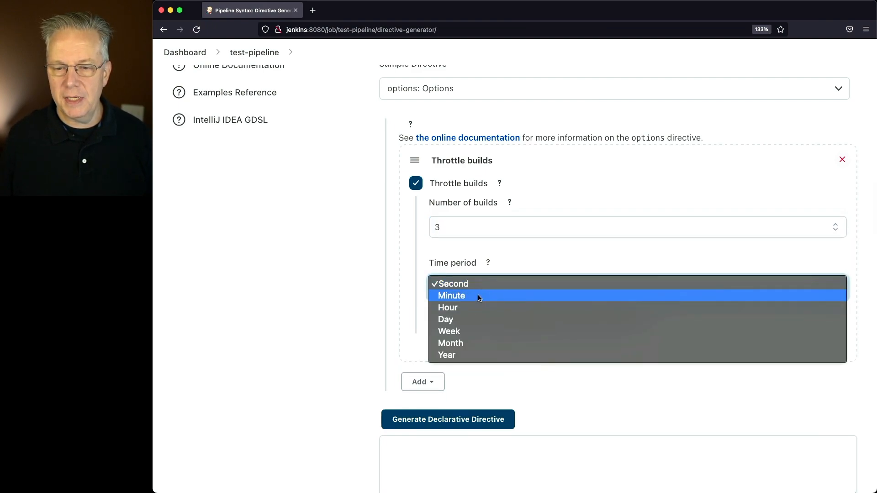
{"action": "left_click", "coordinate": [452, 296]}
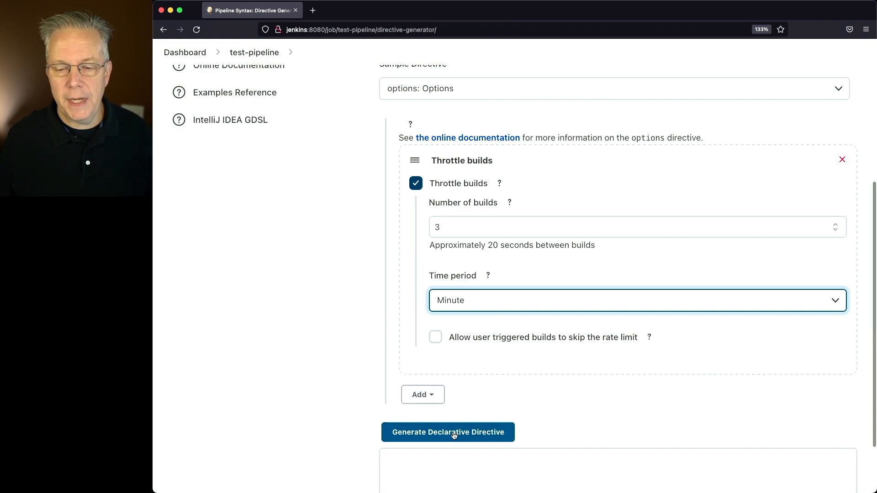
Generate the rateLimitBuilds options directive code, then return to the dashboard.
{"action": "left_click", "coordinate": [447, 431]}
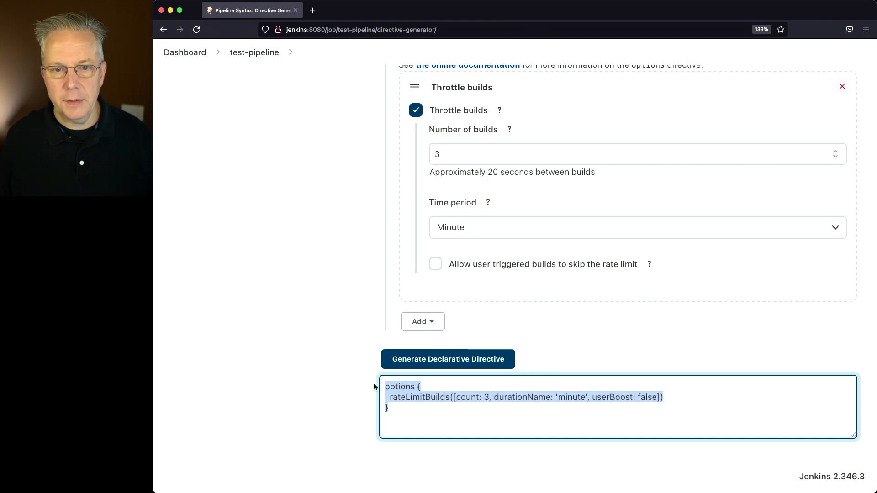
{"action": "left_click", "coordinate": [185, 52]}
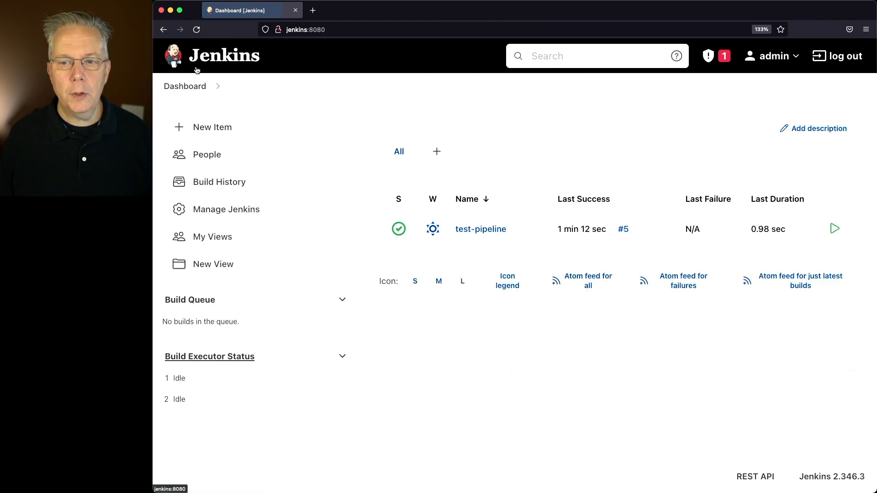
Add the rateLimitBuilds options block to test-pipeline's script, save it, and start build #6.
{"action": "left_click", "coordinate": [481, 229]}
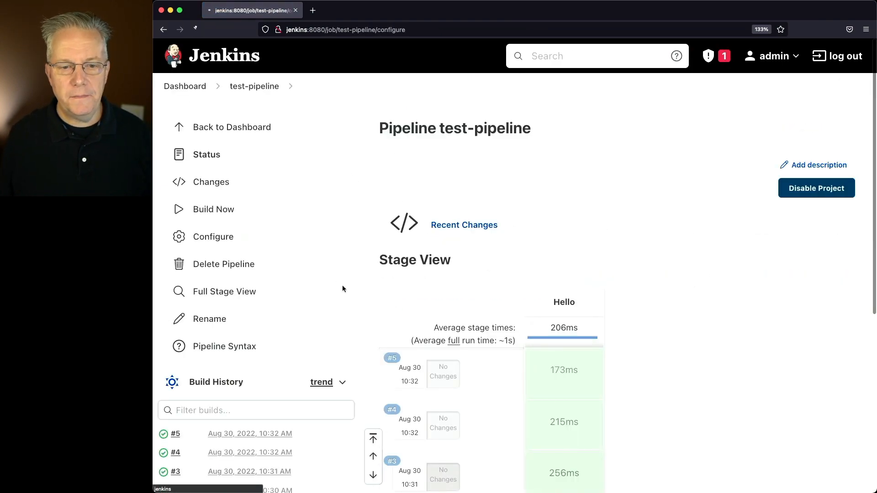
{"action": "left_click", "coordinate": [212, 236]}
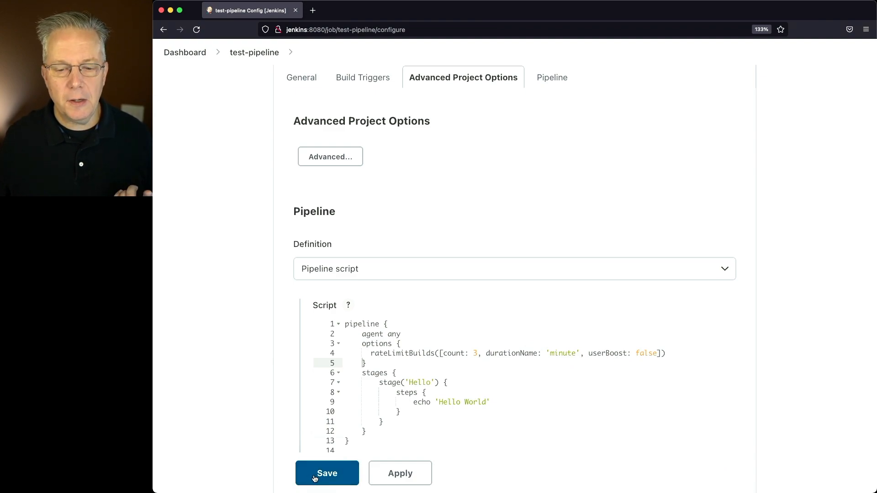
{"action": "left_click", "coordinate": [326, 473]}
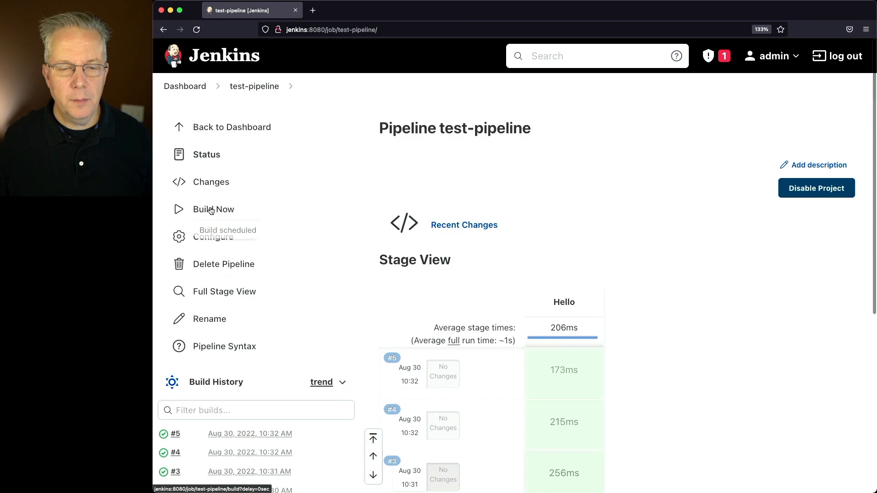
{"action": "left_click", "coordinate": [214, 210]}
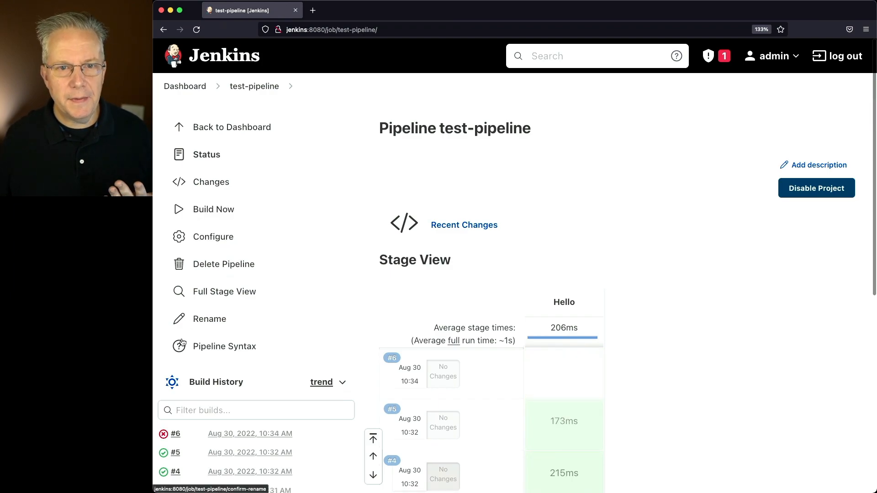
View build #6's console output with invalid count, durationName and userBoost parameter errors.
{"action": "left_click", "coordinate": [175, 434]}
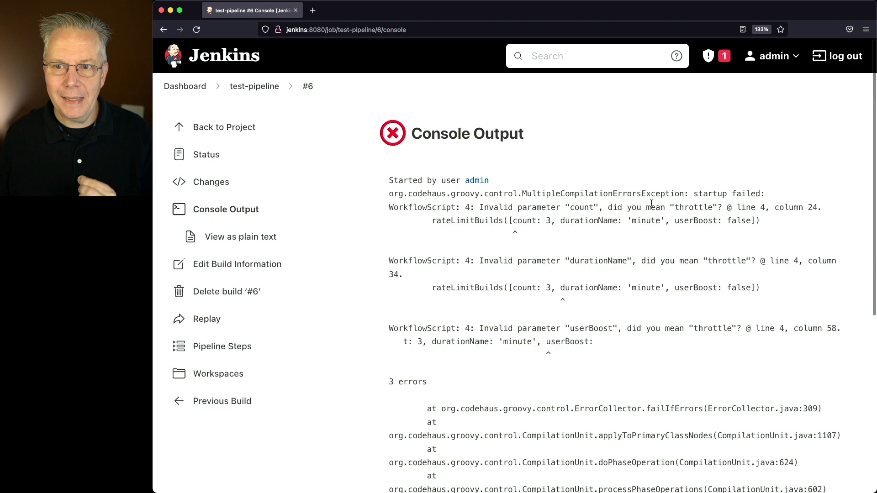
{"action": "mouse_move", "coordinate": [254, 86]}
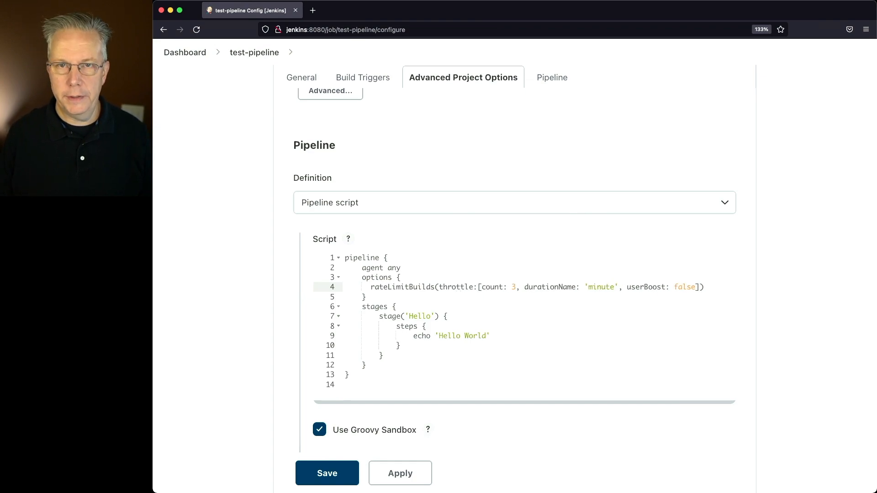
Save the script with rateLimitBuilds parameters wrapped in throttle: [count: 3, ...].
{"action": "left_click", "coordinate": [327, 474]}
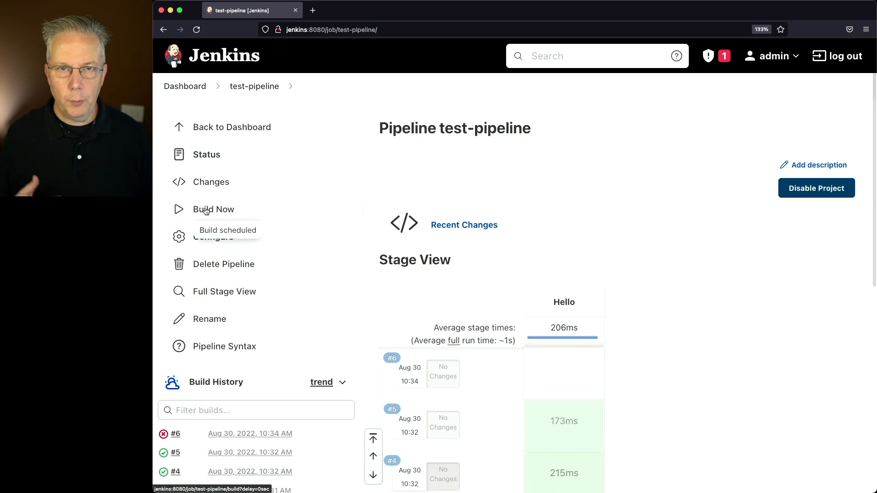
Start build #7, check its console output, and return to the test-pipeline page.
{"action": "left_click", "coordinate": [213, 209]}
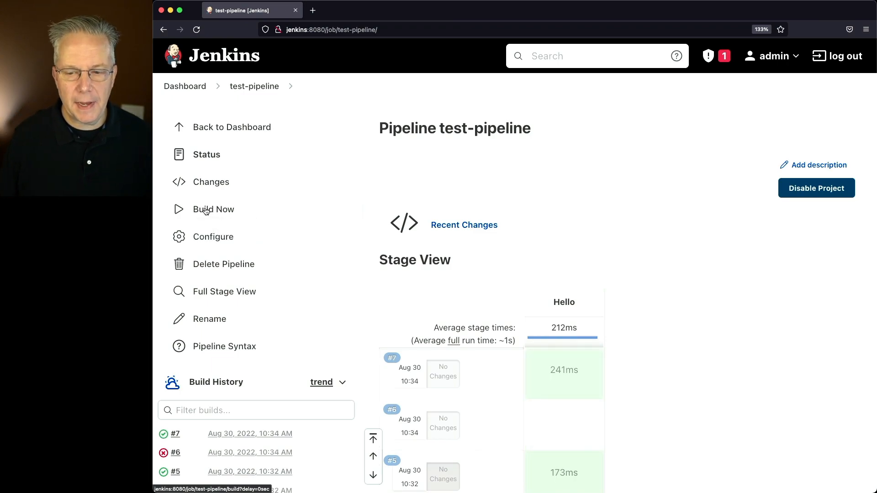
{"action": "mouse_move", "coordinate": [170, 439]}
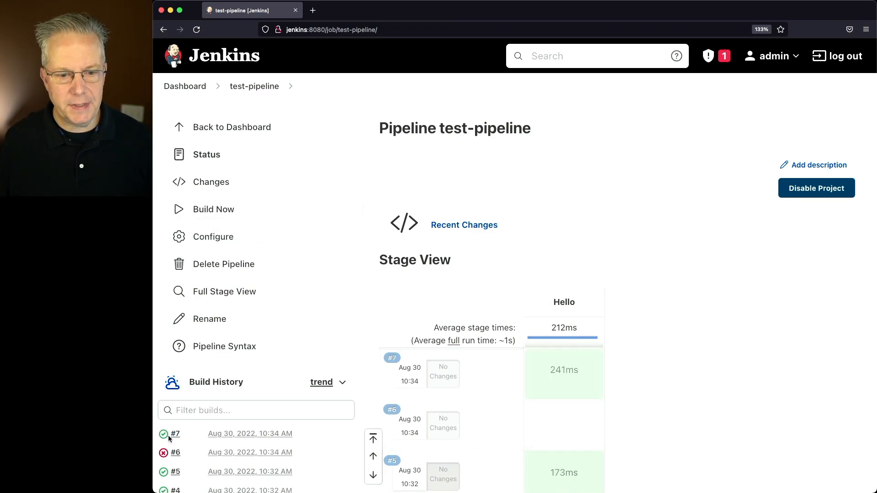
{"action": "left_click", "coordinate": [176, 434]}
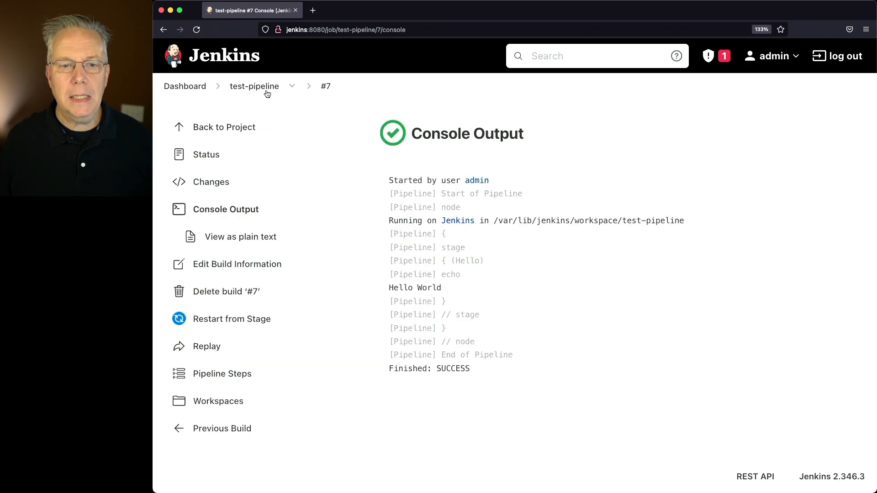
{"action": "left_click", "coordinate": [254, 86]}
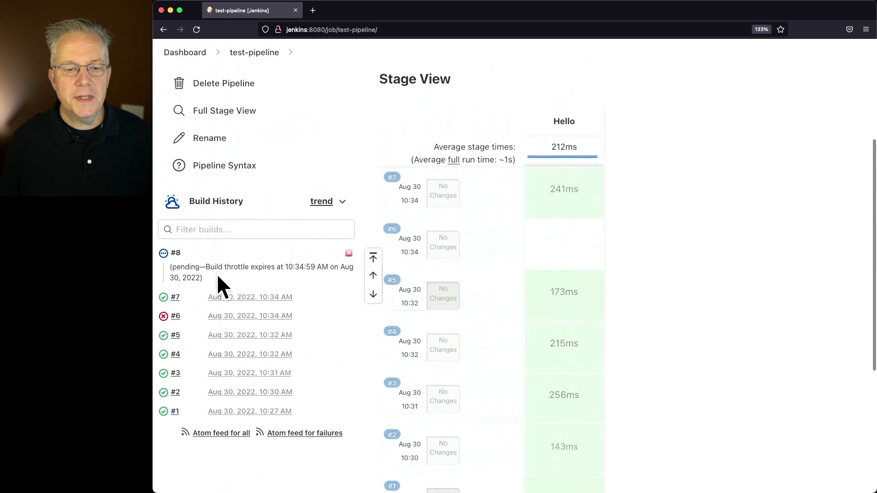
{"action": "mouse_move", "coordinate": [242, 274]}
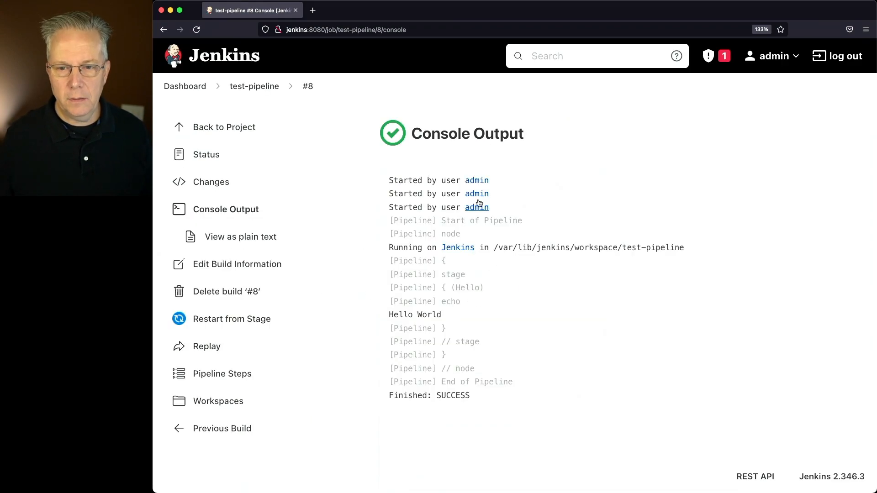
{"action": "mouse_move", "coordinate": [541, 221]}
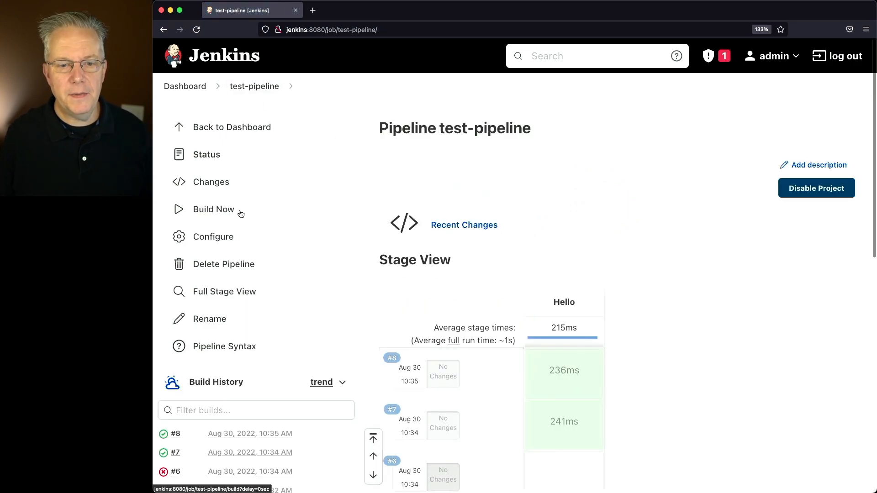
Open test-pipeline's configuration and scroll to Throttle builds at 3 per minute.
{"action": "left_click", "coordinate": [213, 237]}
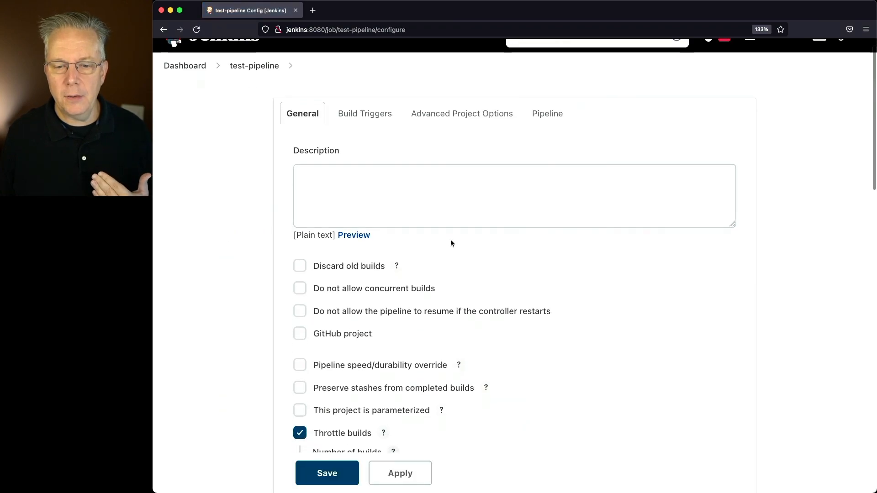
{"action": "scroll", "scroll_direction": "down", "scroll_amount": 3}
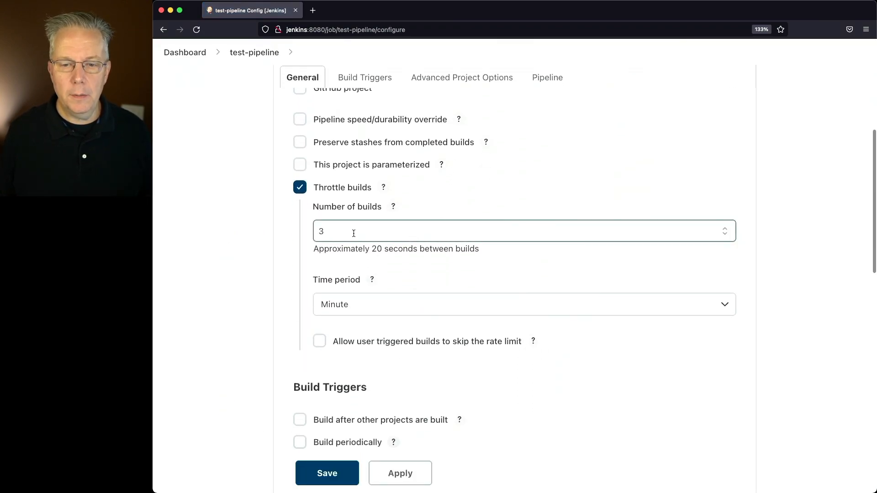
{"action": "mouse_move", "coordinate": [461, 285]}
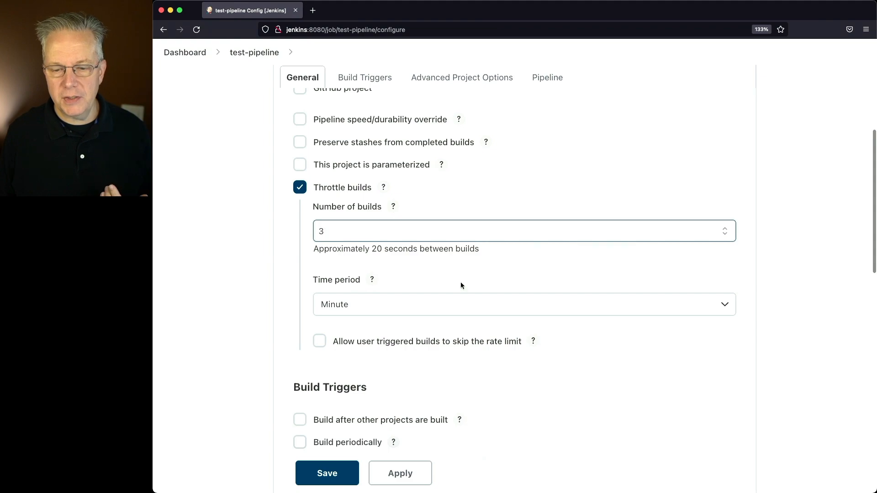